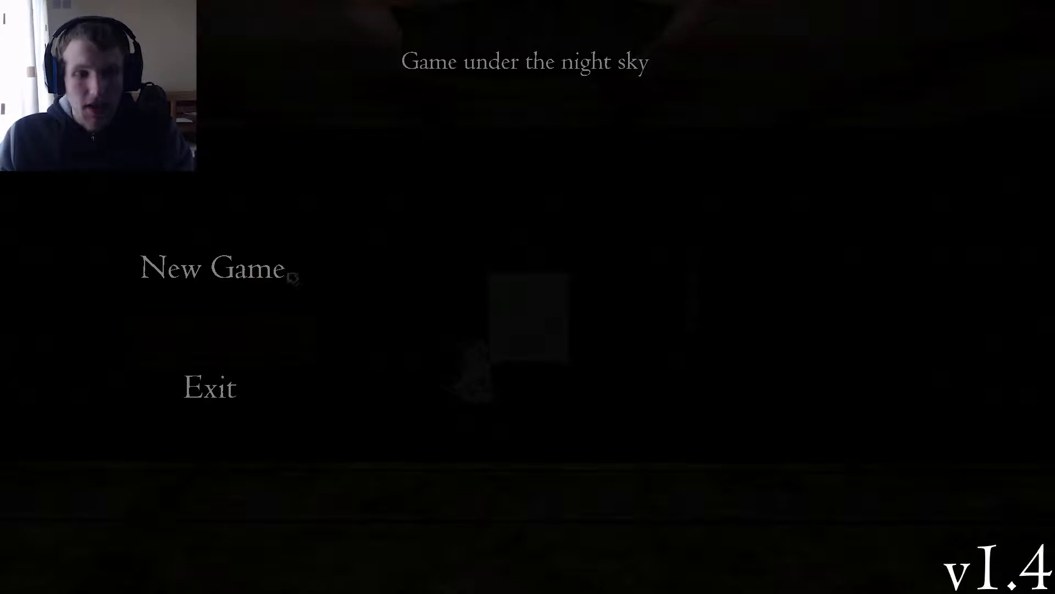
pyautogui.moveTo(760, 72)
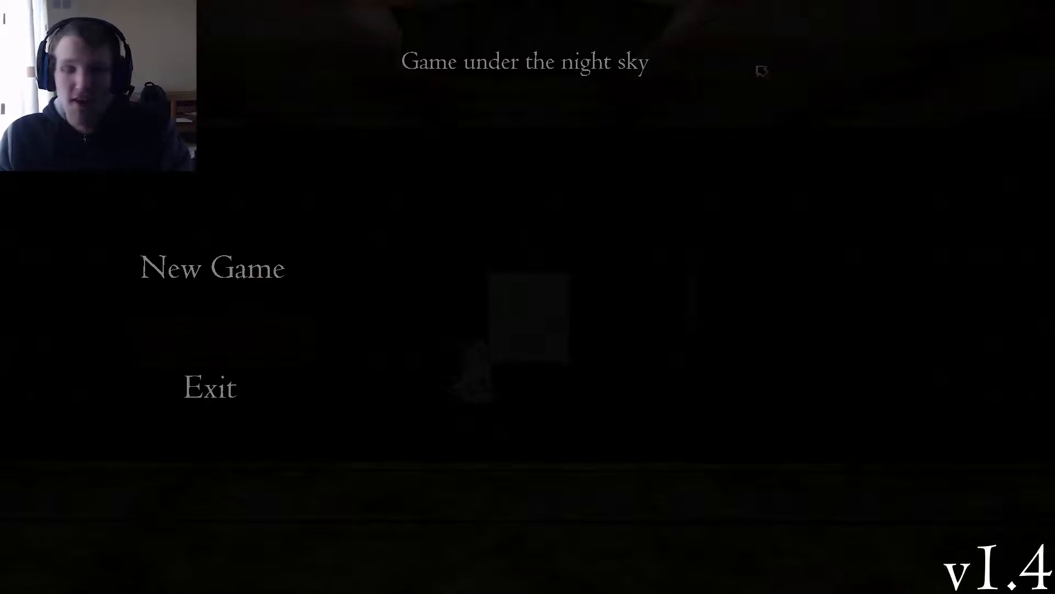
# - Start a new game from the title menu and explore the dark house toward the wooden door
pyautogui.click(212, 267)
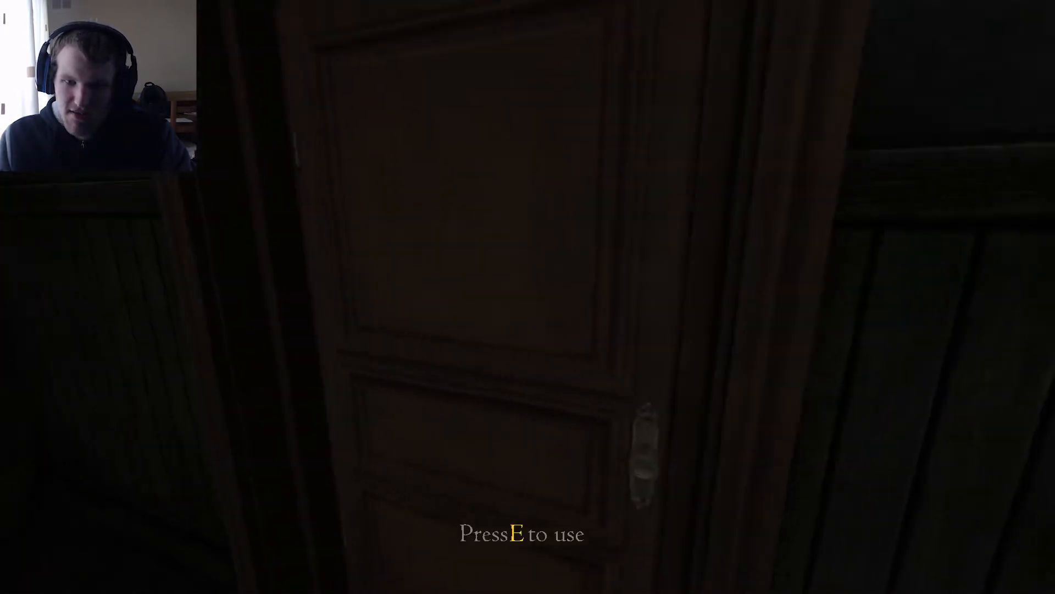
# - Use the door with E and play on until the run returns to the title screen
pyautogui.press('e')
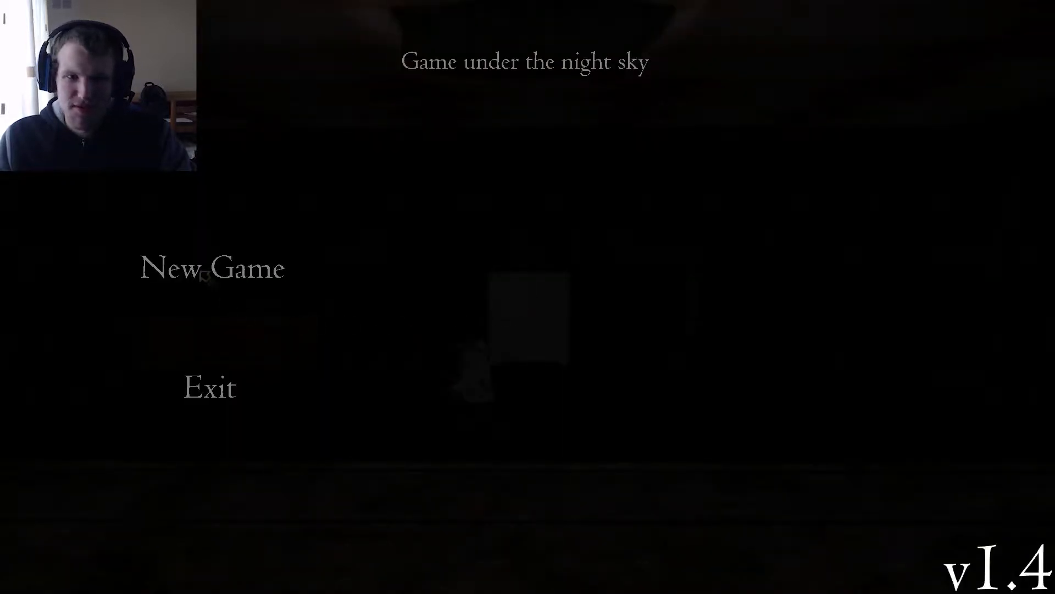
pyautogui.click(211, 268)
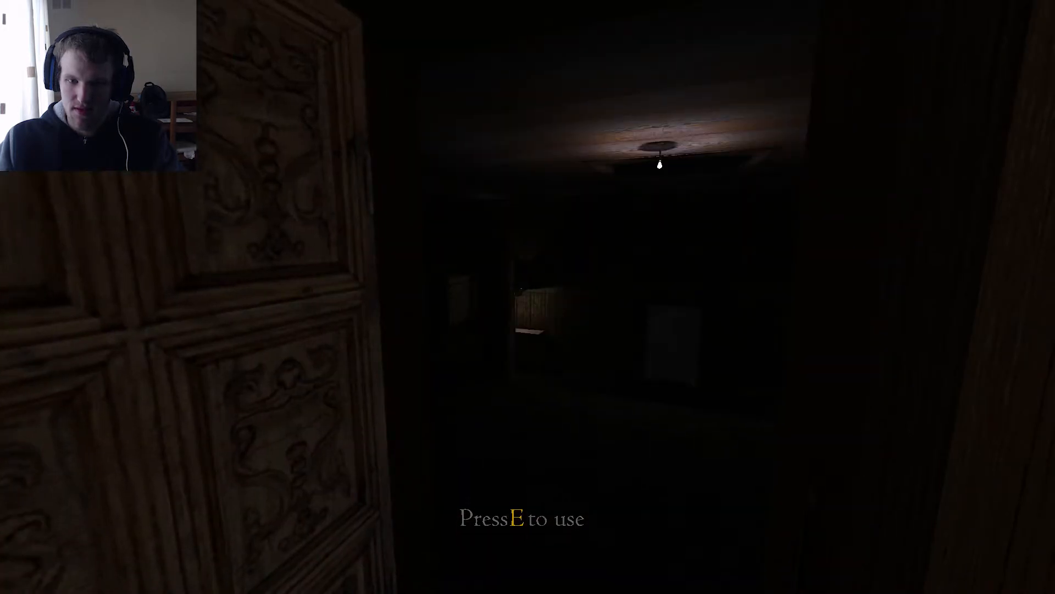
# - Use the door into the dark room and walk up to the carved double door
pyautogui.press('e')
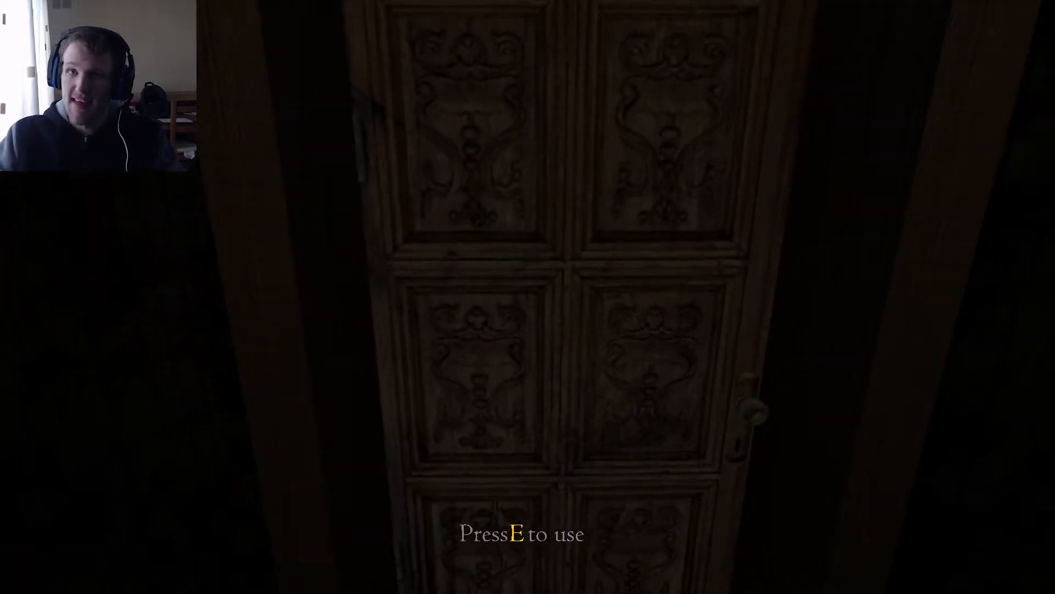
pyautogui.press('e')
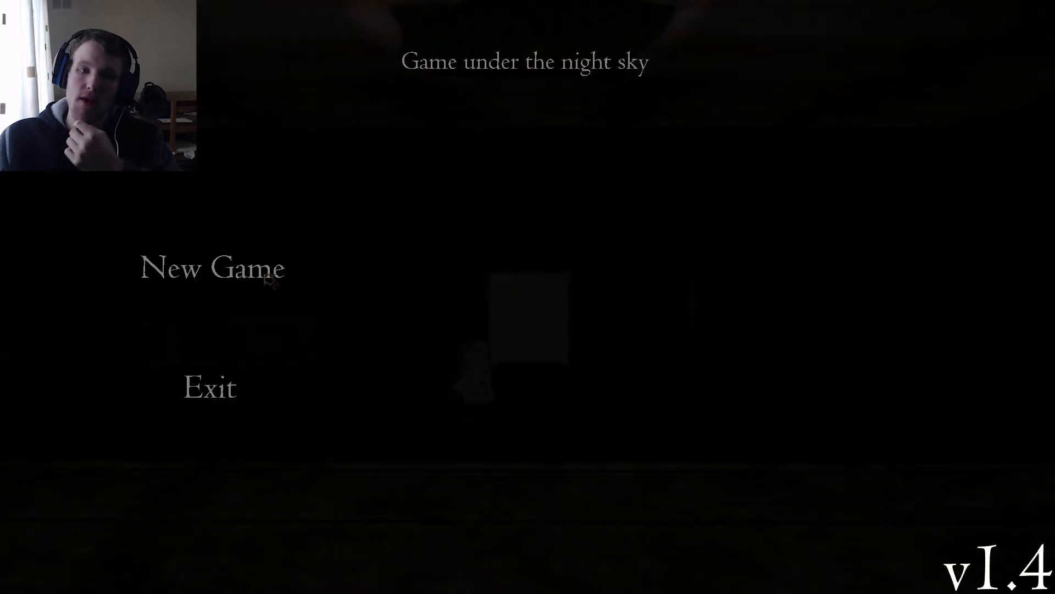
# - Choose New Game on the title menu to begin a fresh playthrough
pyautogui.click(212, 267)
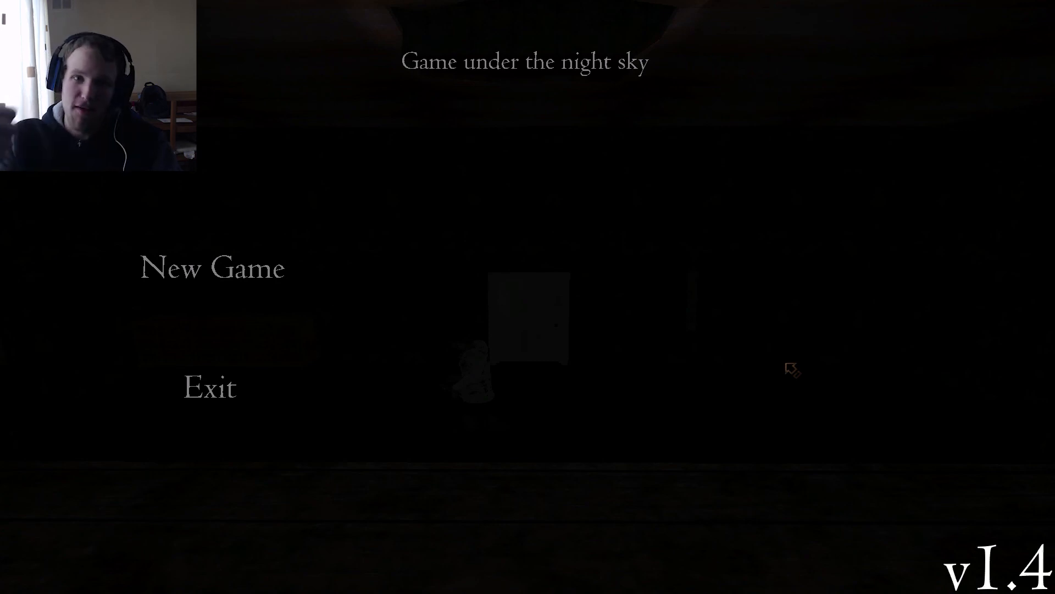
pyautogui.moveTo(846, 232)
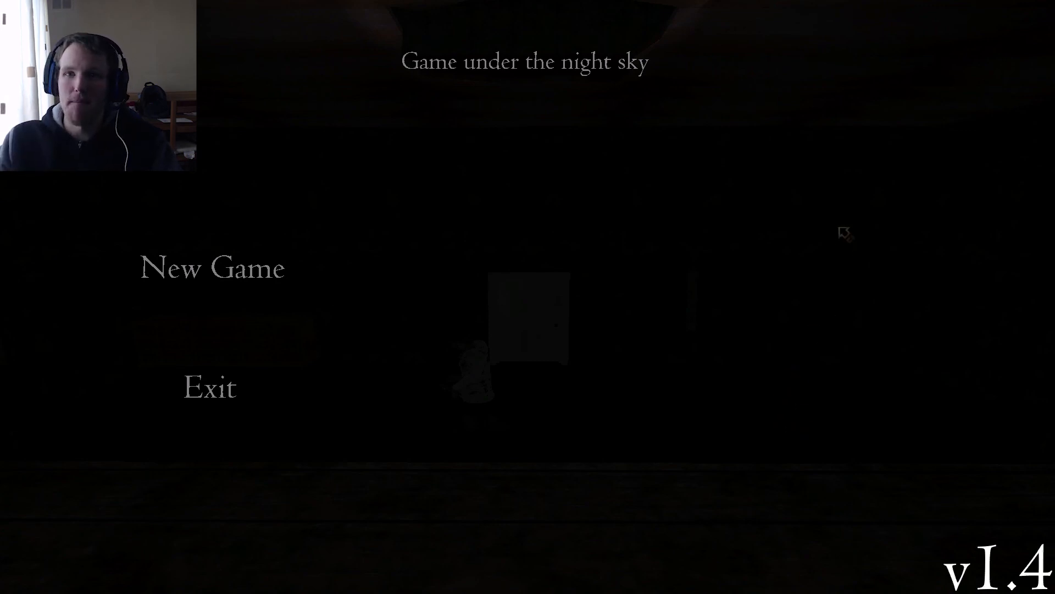
pyautogui.moveTo(786, 232)
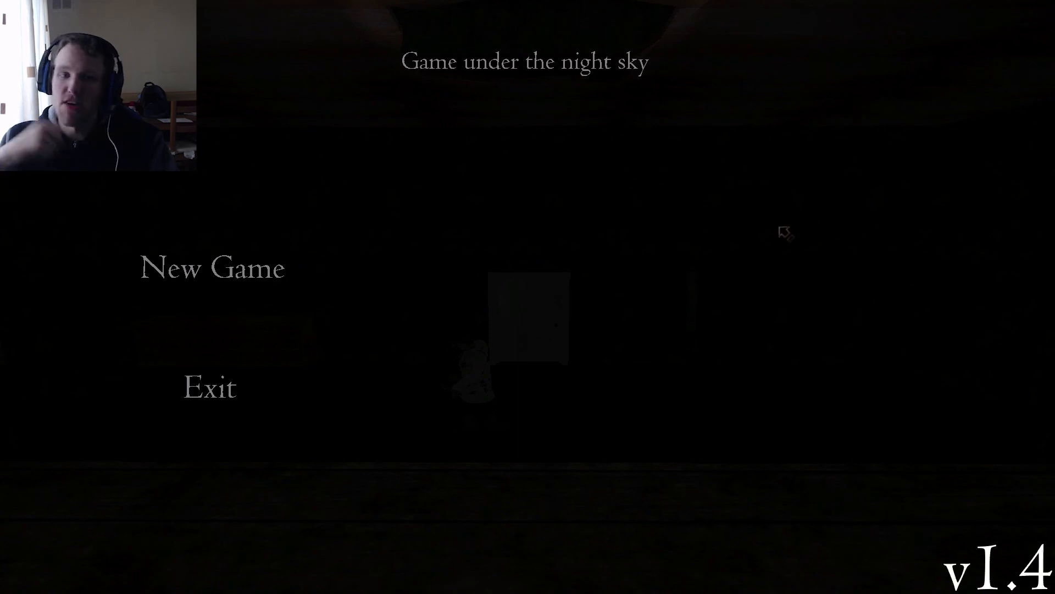